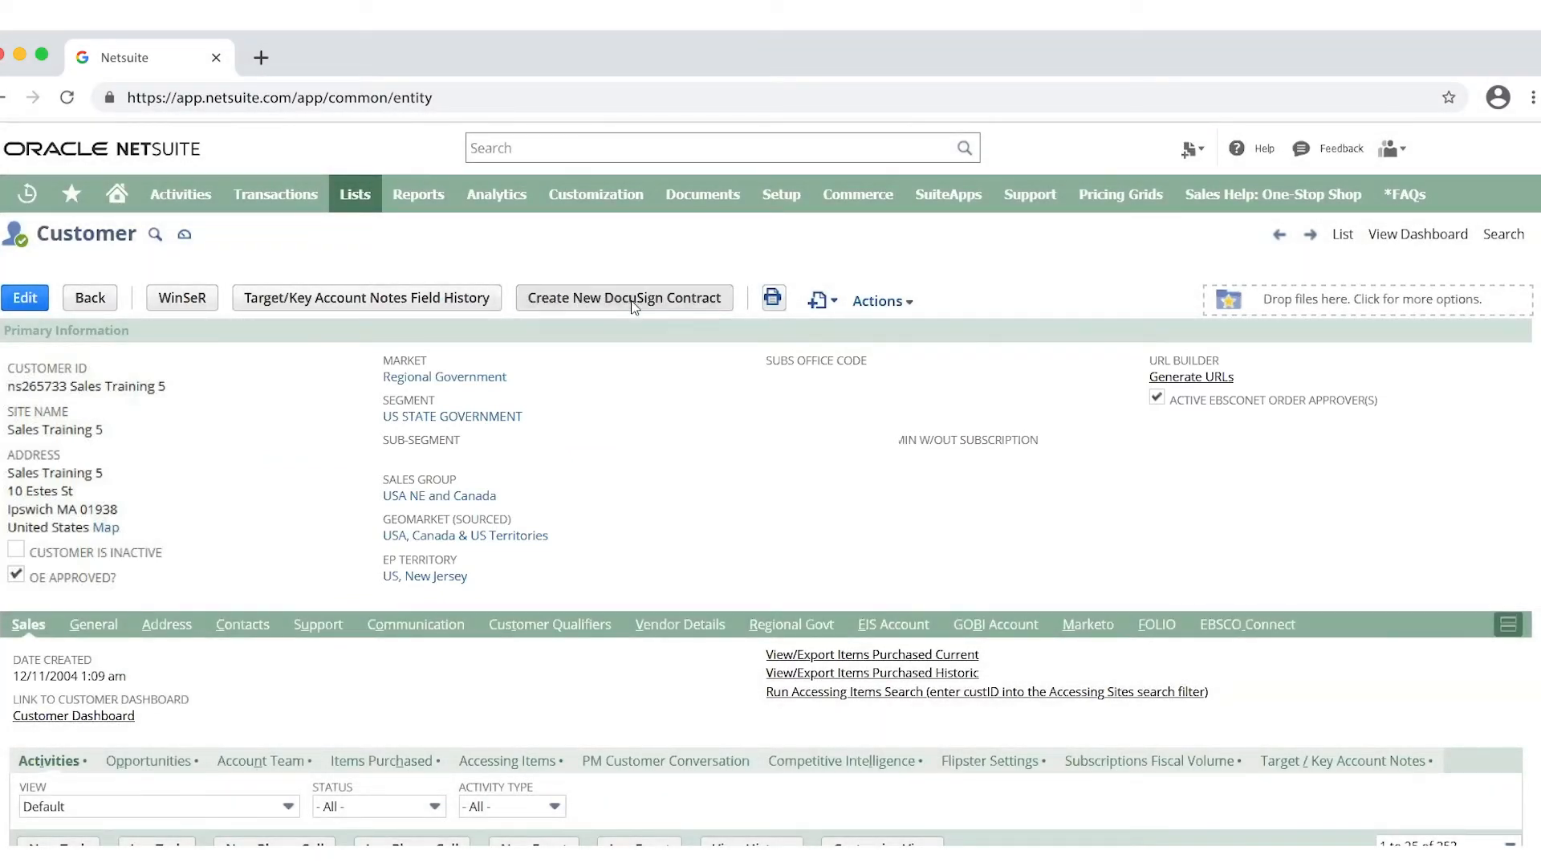
- Start a new DocuSign contract from the Sales Training 5 customer record
left_click(623, 299)
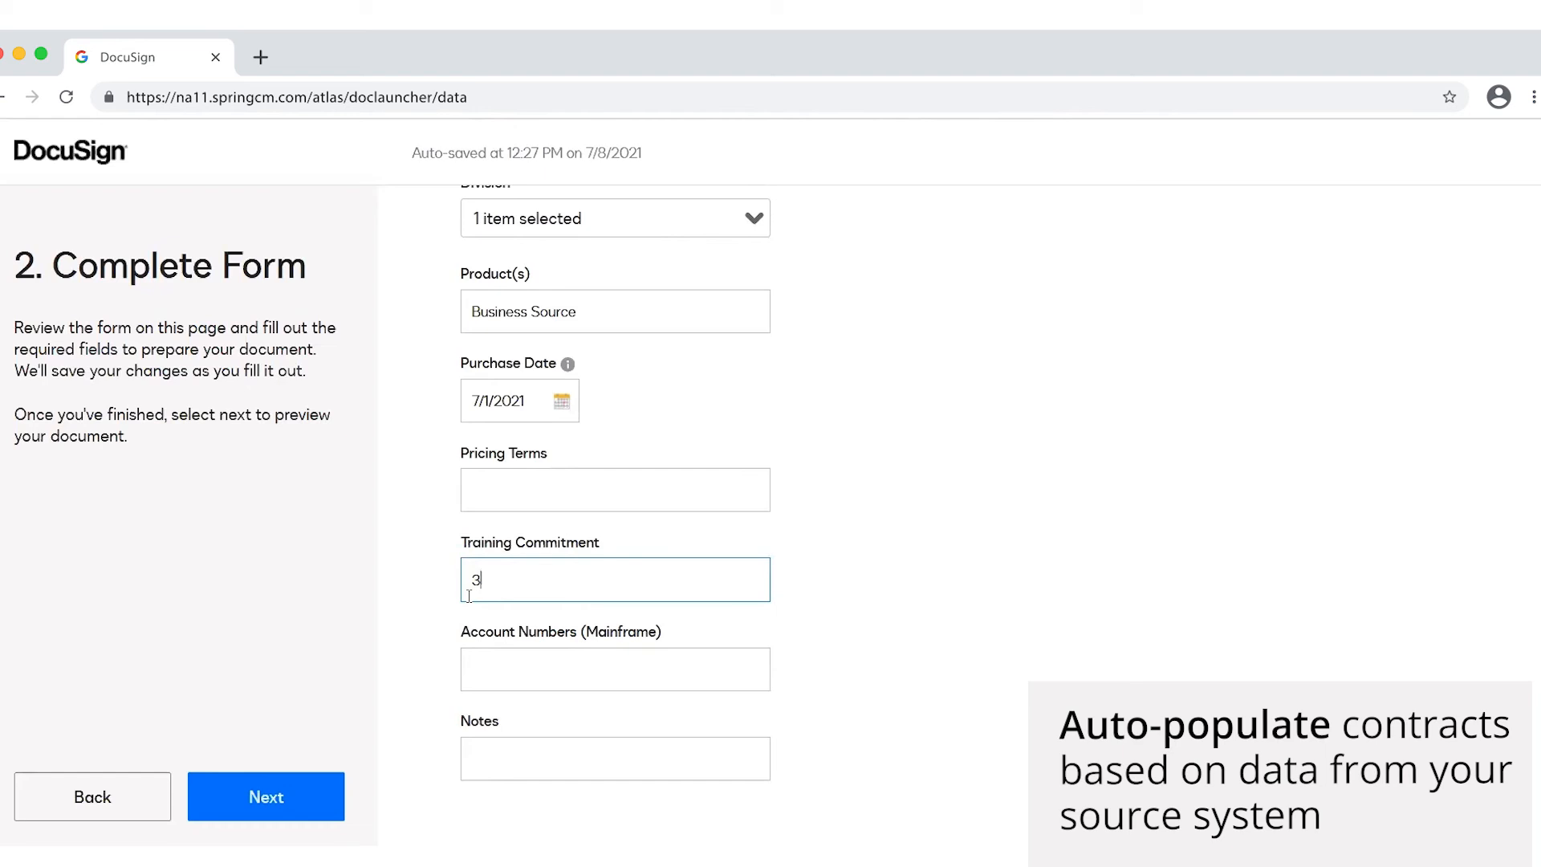
- Submit the form with Business Source, purchase date 7/1/2021 and 30 hours training to build the preview
left_click(265, 797)
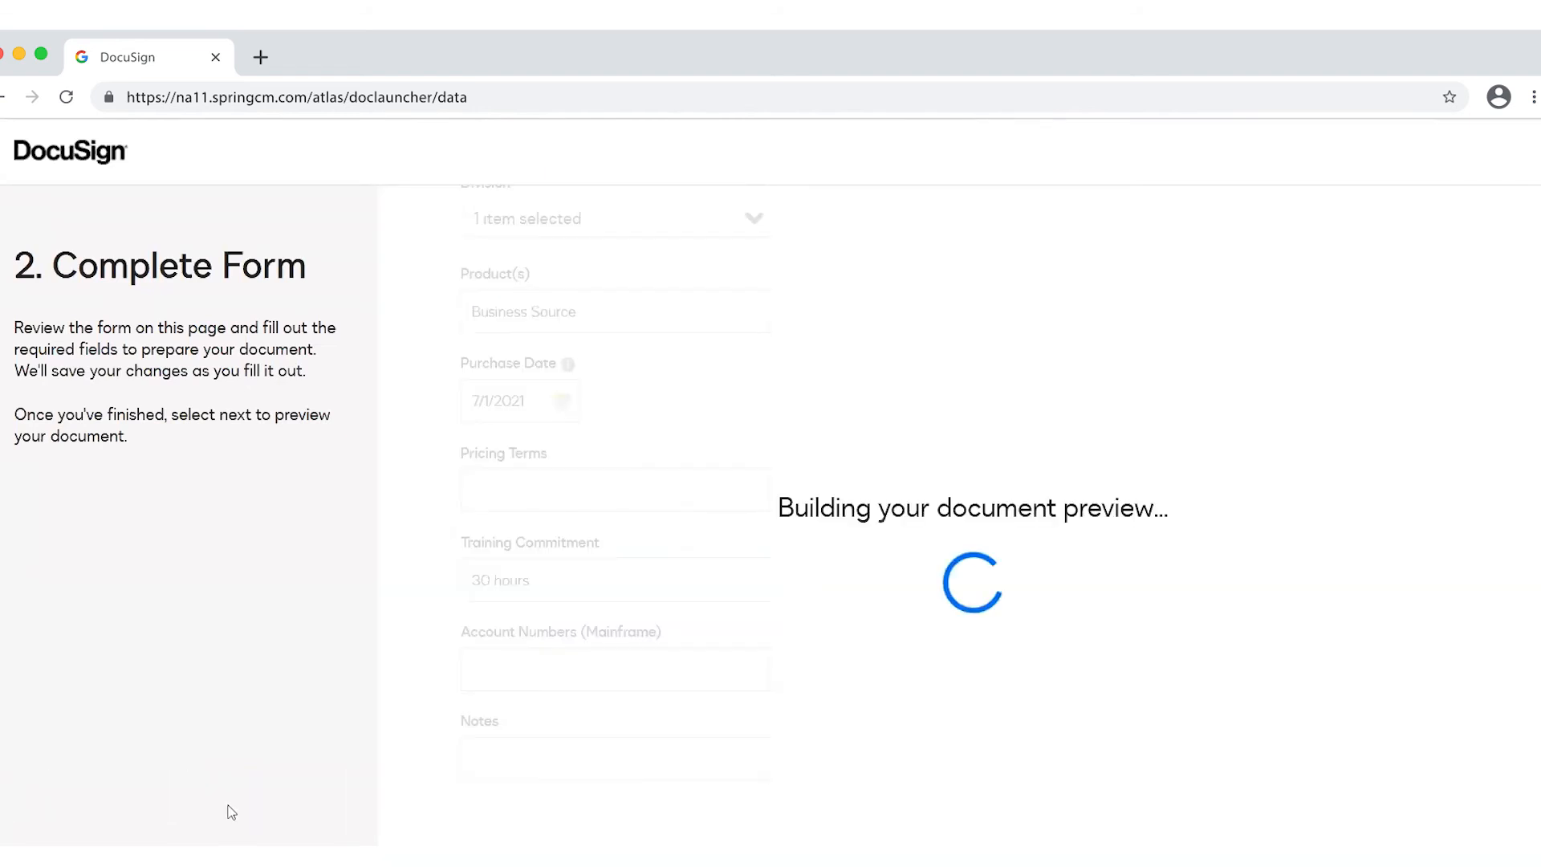
- Accept the eight-page contract preview and proceed to finalize and save the document
left_click(265, 796)
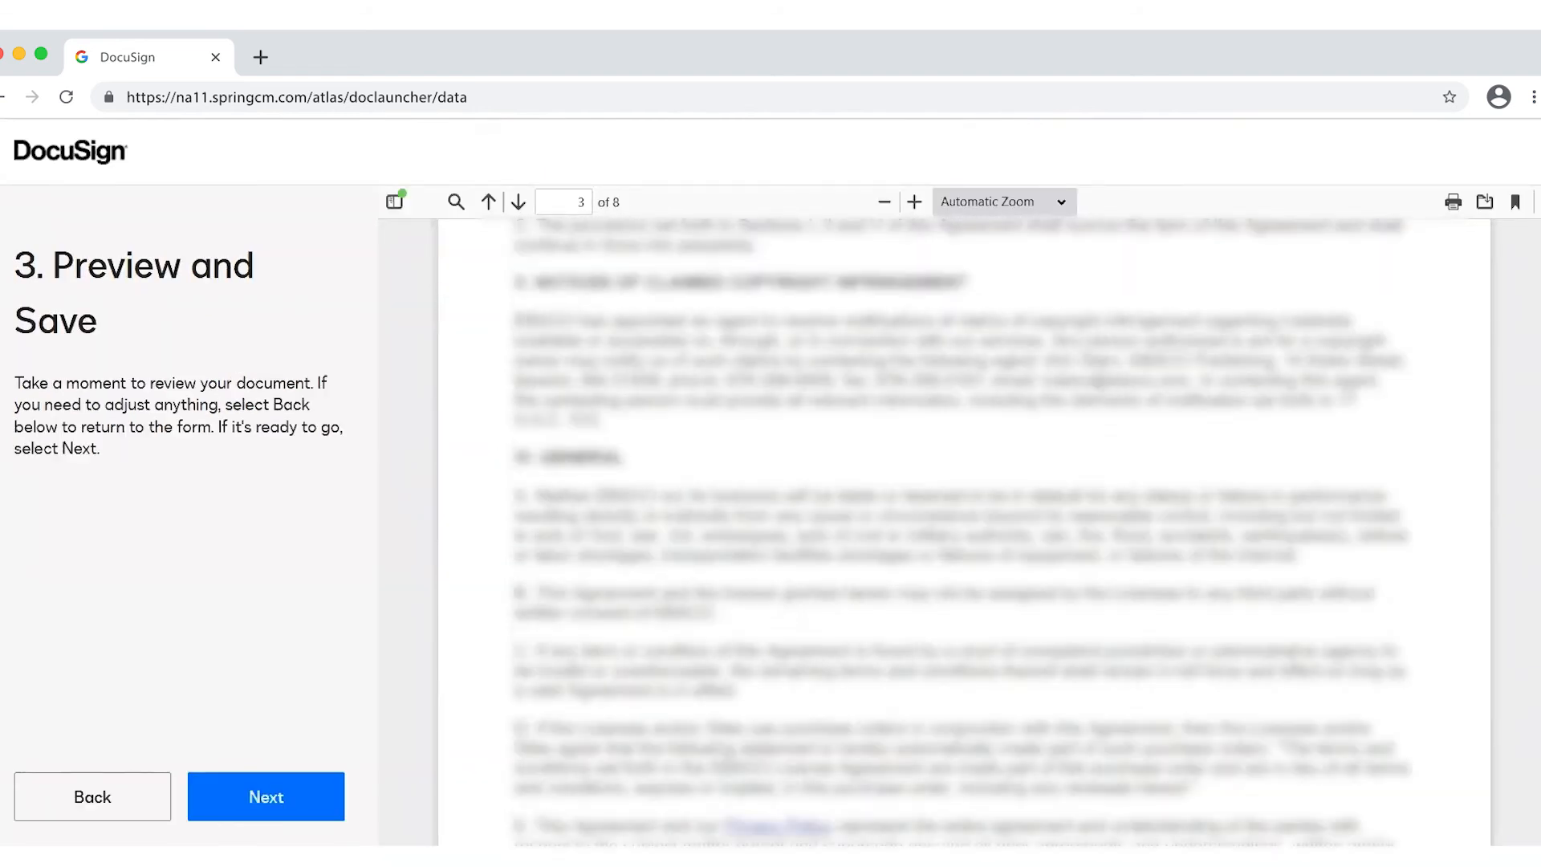
left_click(265, 796)
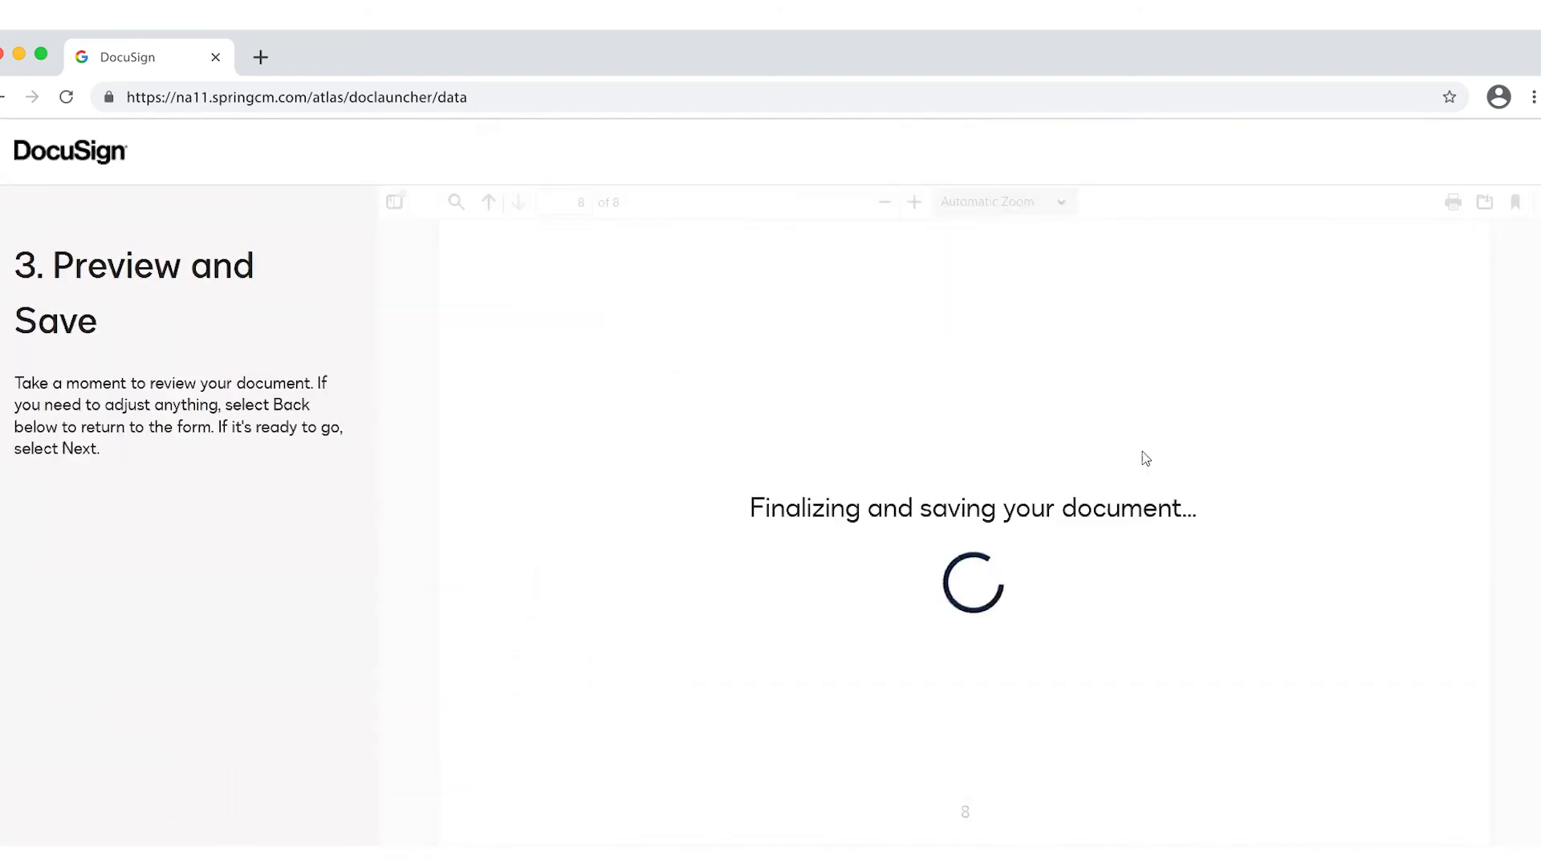